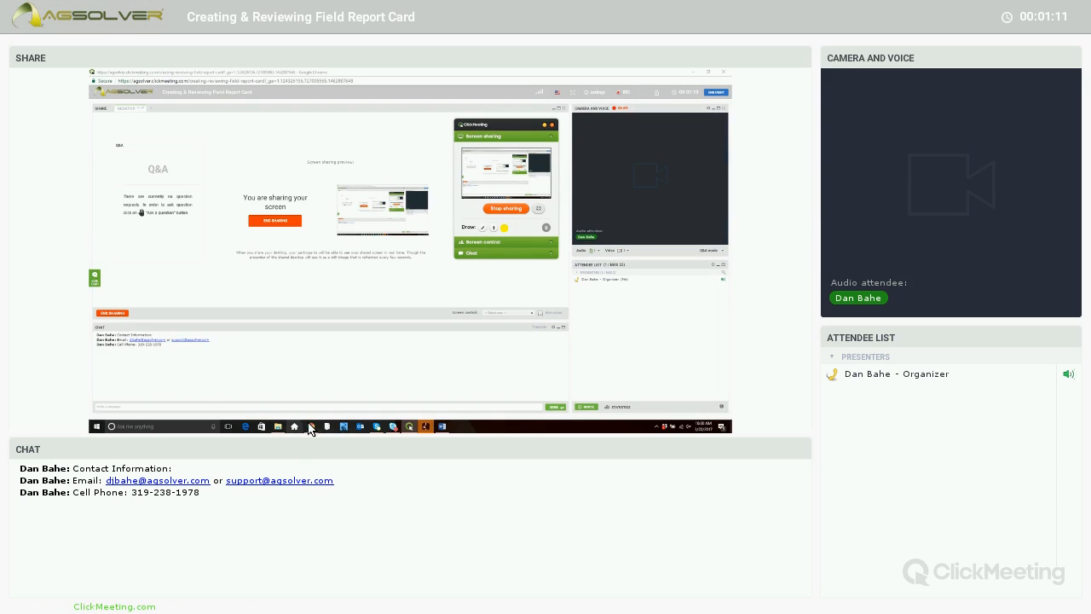
mouse_move(293, 427)
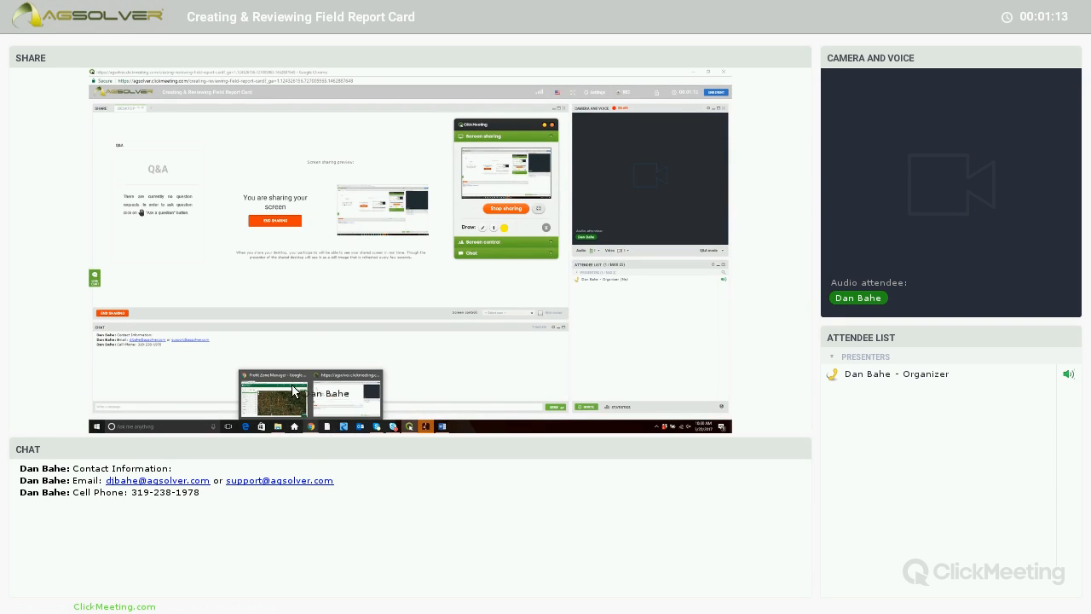
mouse_move(446, 220)
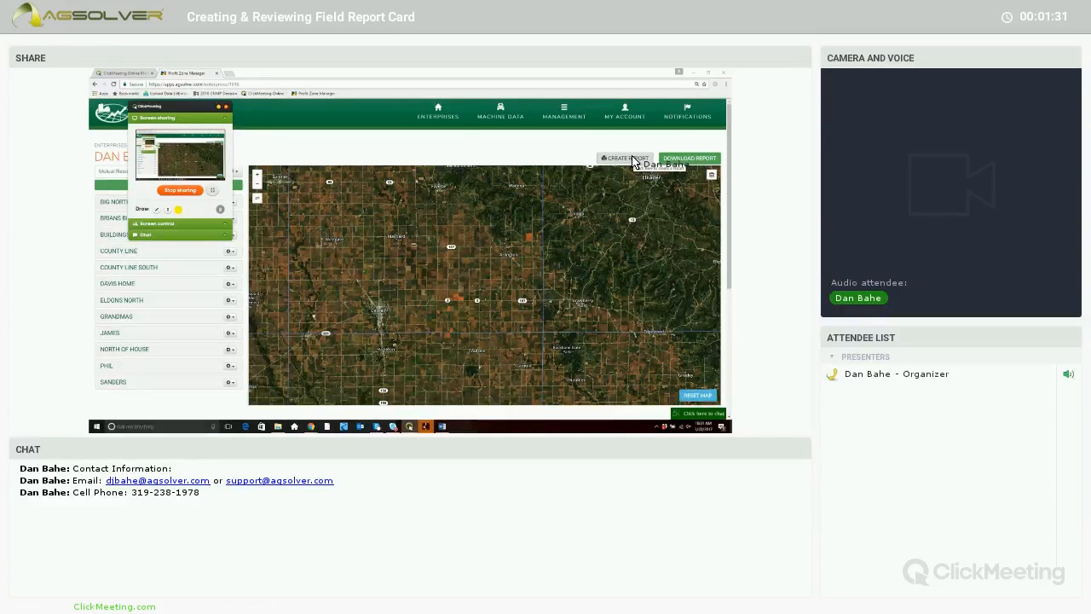
Start a new report via Create Report to reach the report type prompt.
click(626, 157)
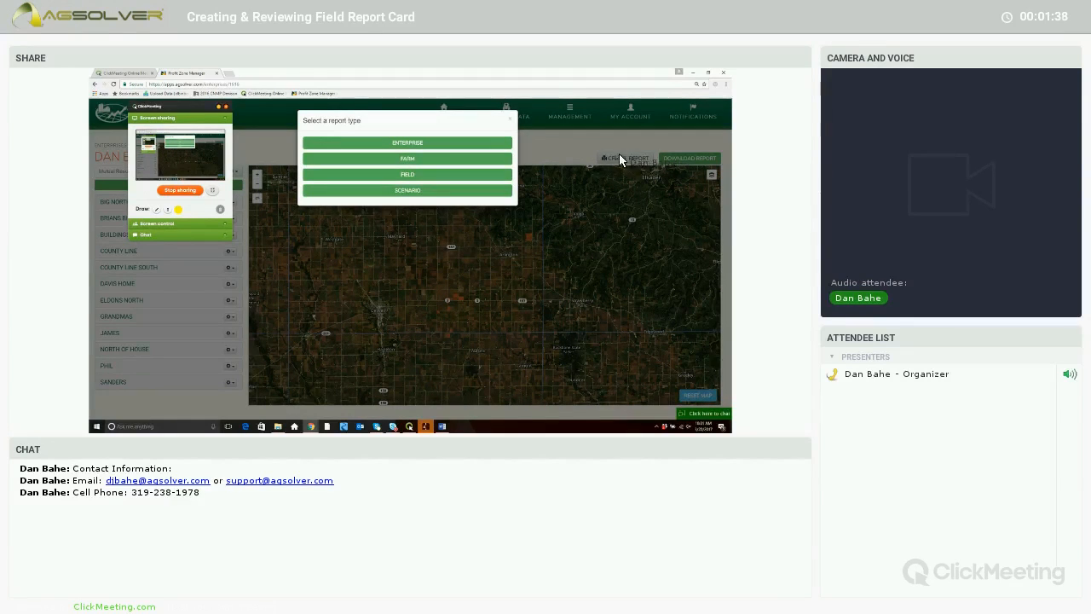
mouse_move(494, 164)
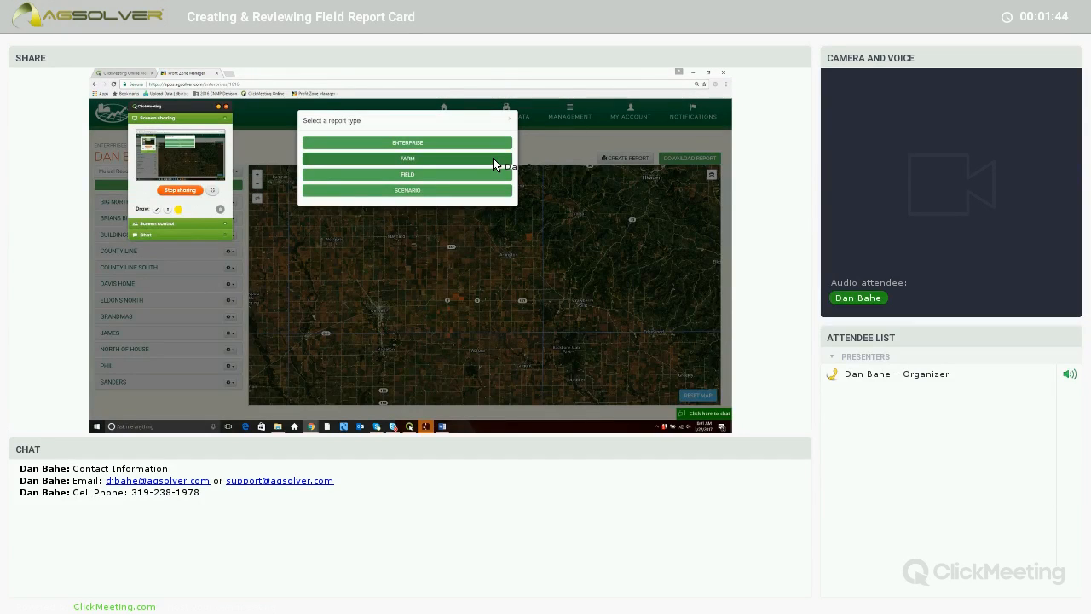
mouse_move(487, 179)
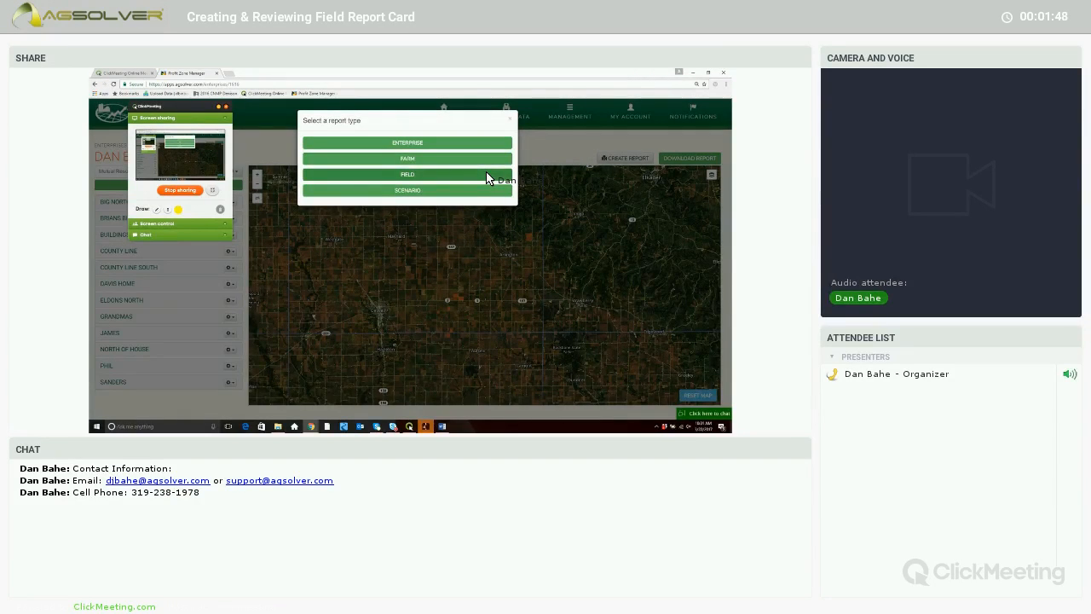
mouse_move(484, 201)
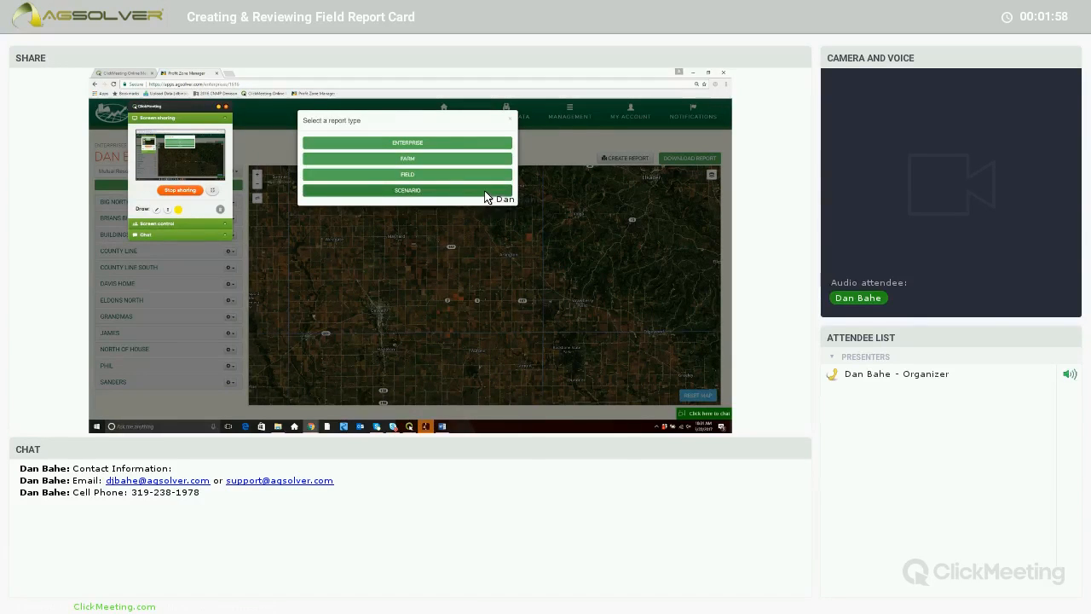
mouse_move(465, 152)
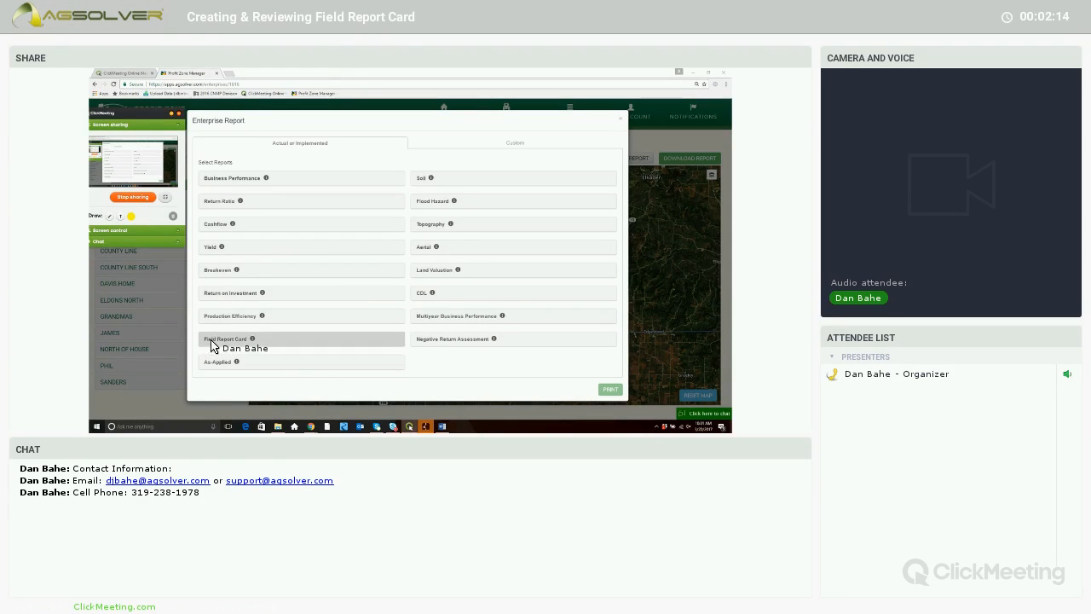
mouse_move(256, 345)
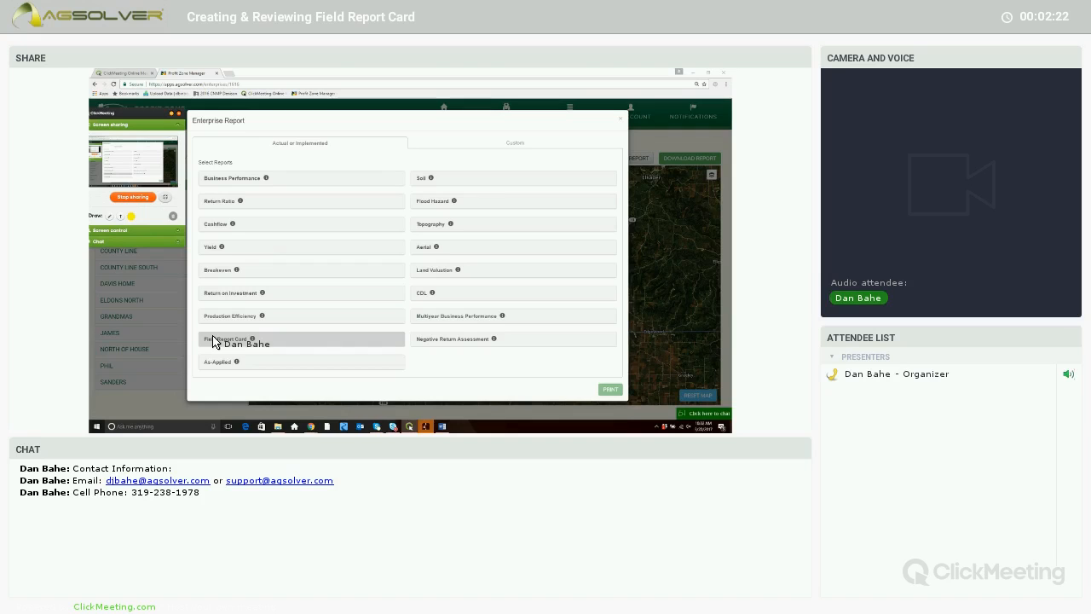
Choose the Field Report Card for 2016 and submit the enterprise report request.
click(223, 338)
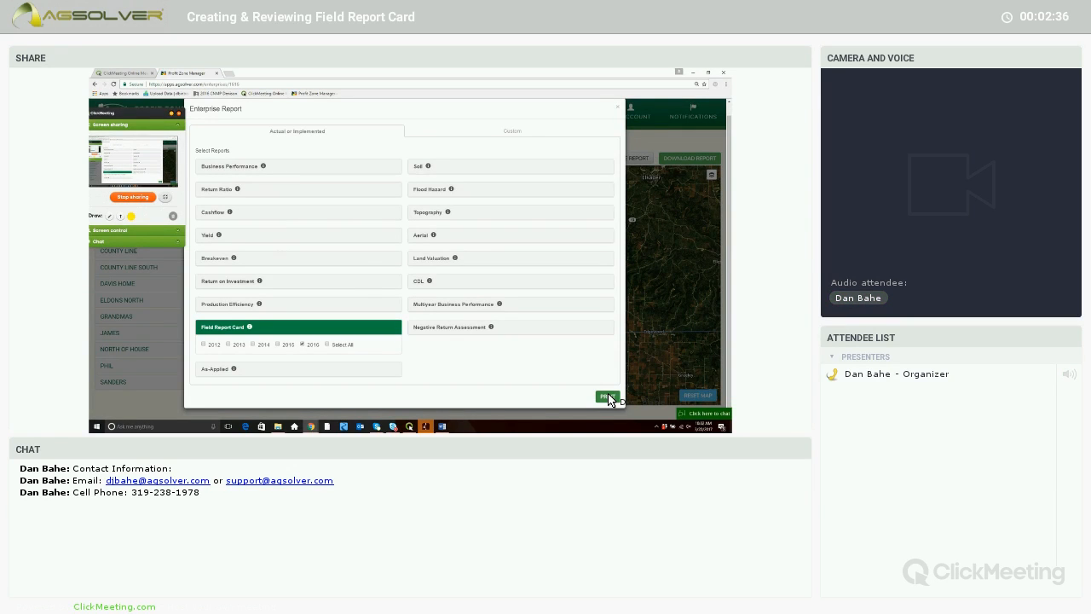
click(606, 395)
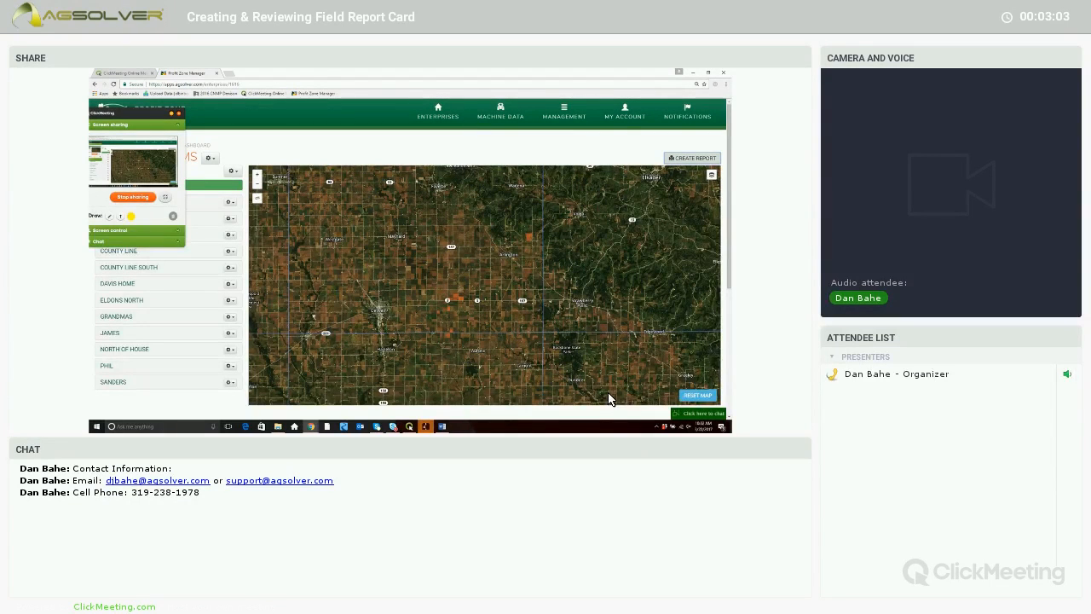
mouse_move(724, 162)
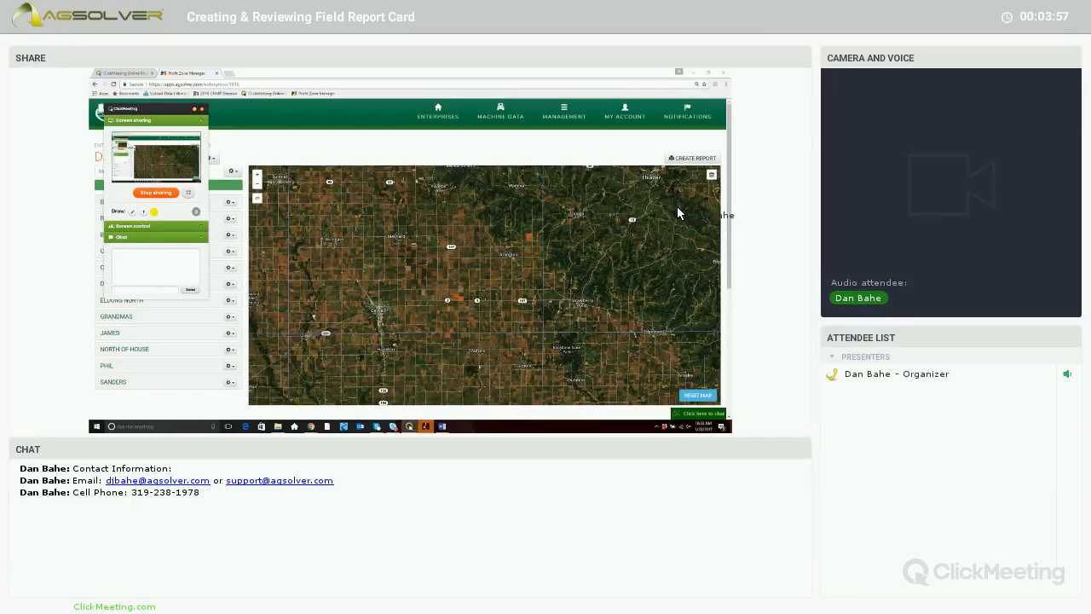
mouse_move(617, 156)
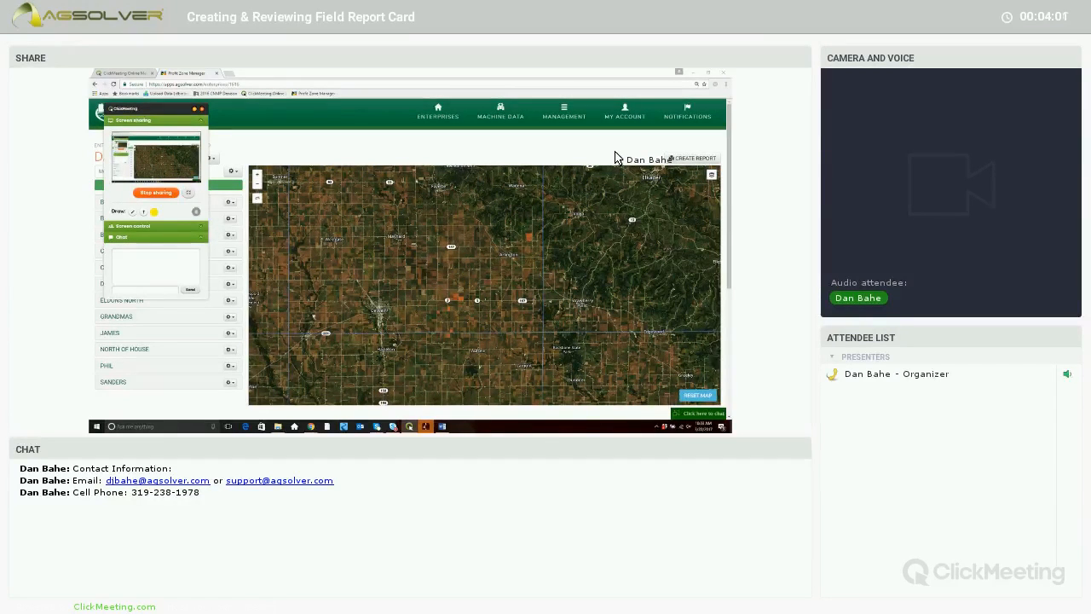
click(694, 157)
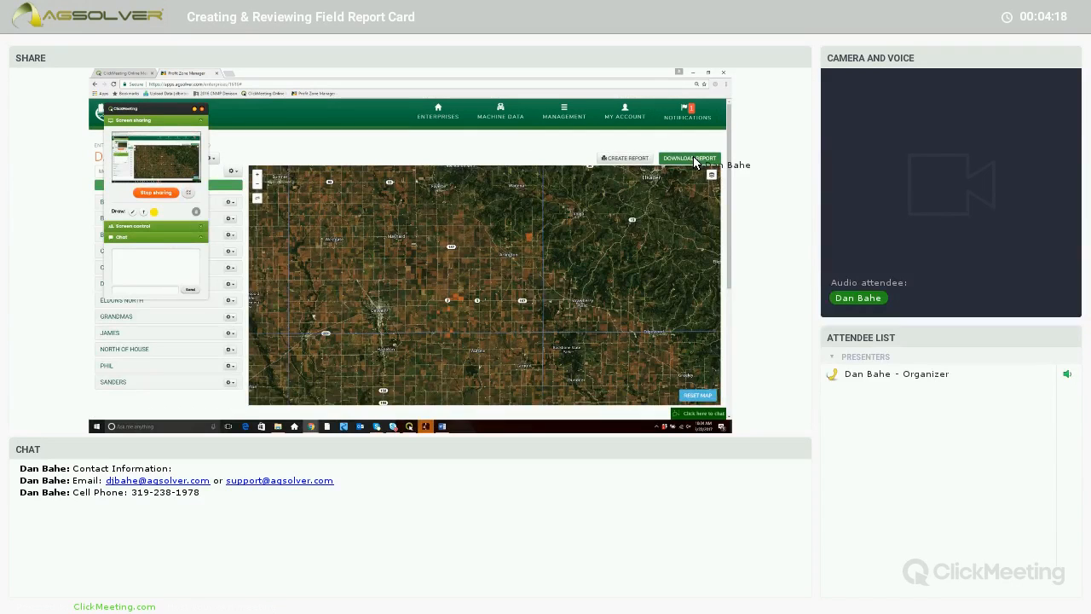
Download and display the generated Field Report Card with its yield, profit and ROI maps.
click(688, 157)
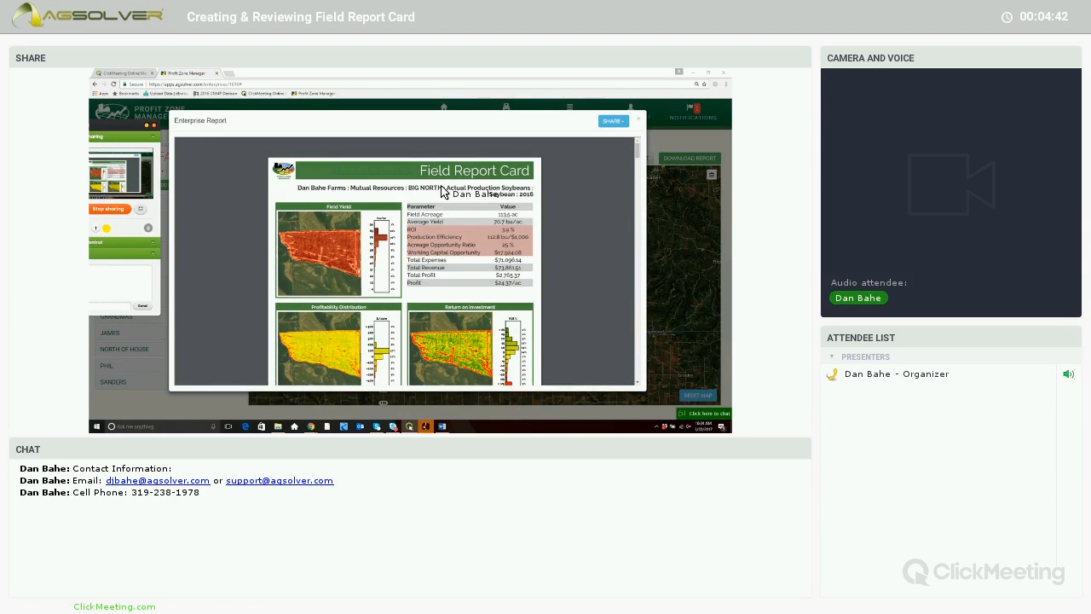
scroll(down, 3)
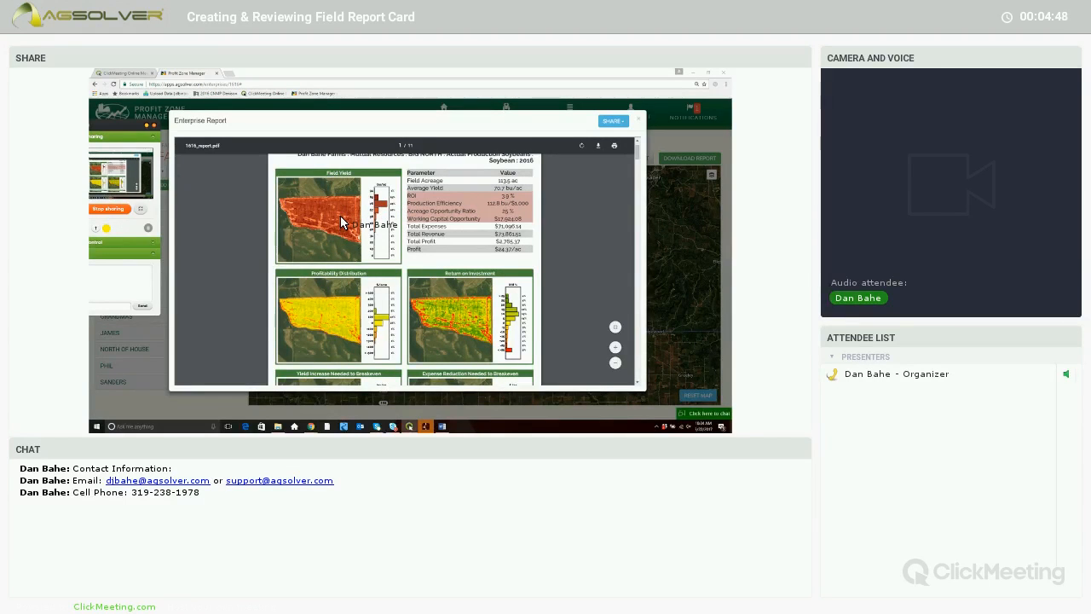
mouse_move(349, 208)
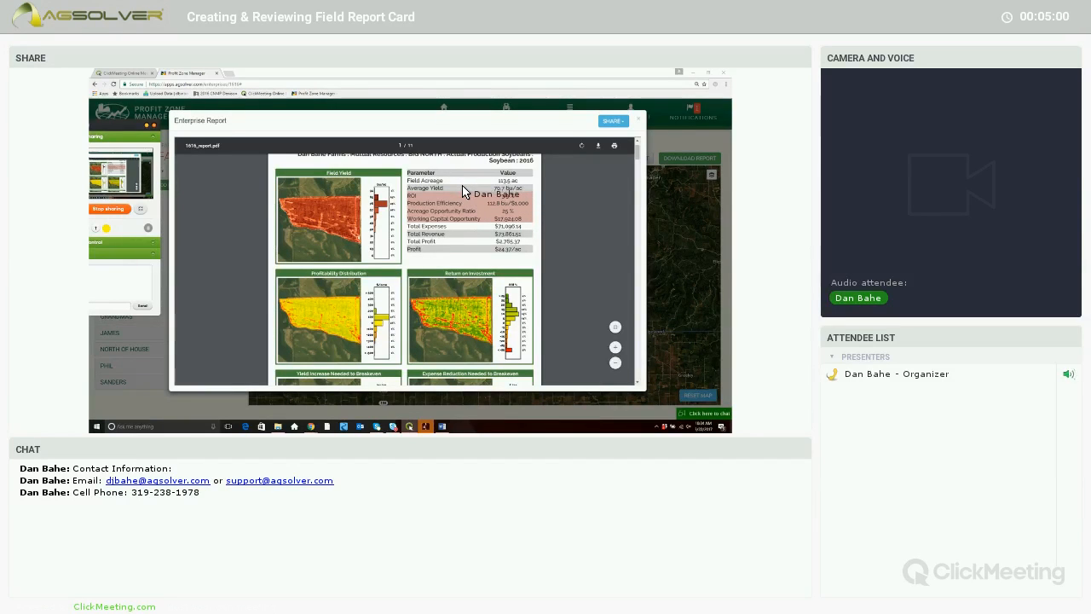
mouse_move(461, 201)
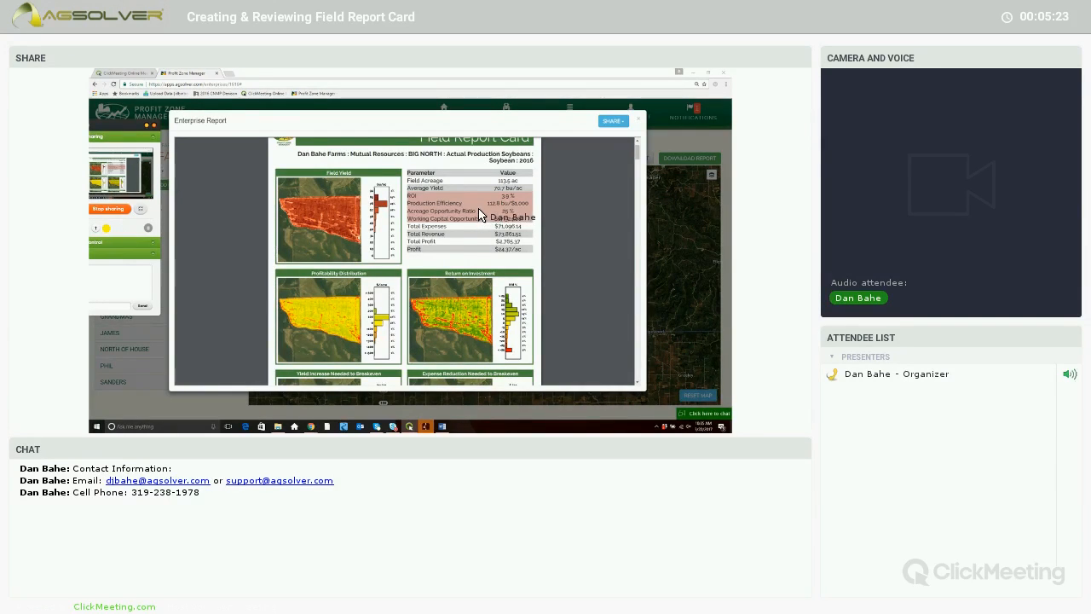
mouse_move(481, 222)
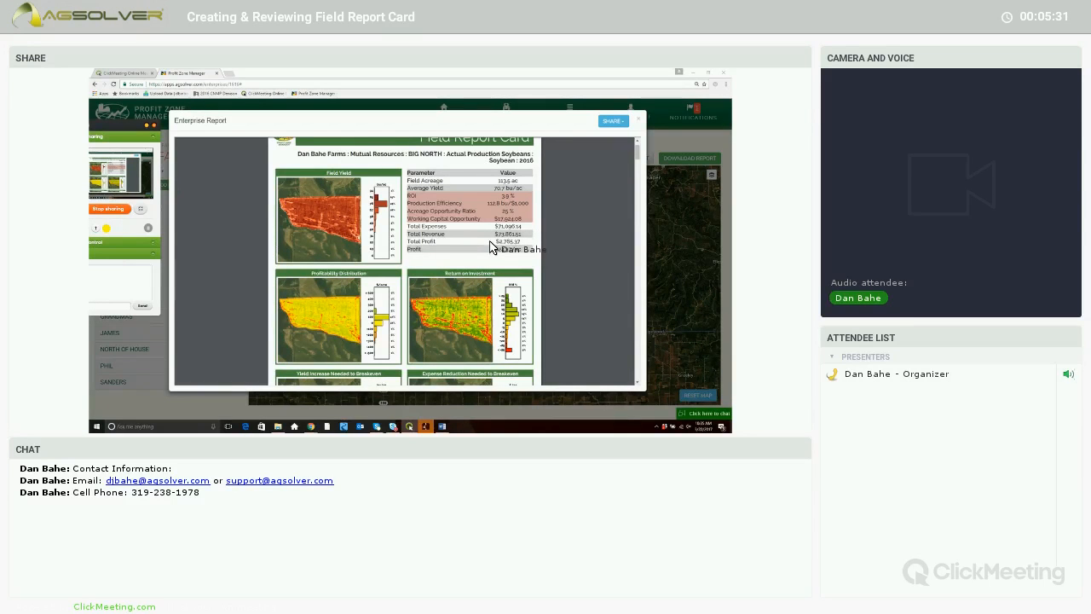
mouse_move(493, 253)
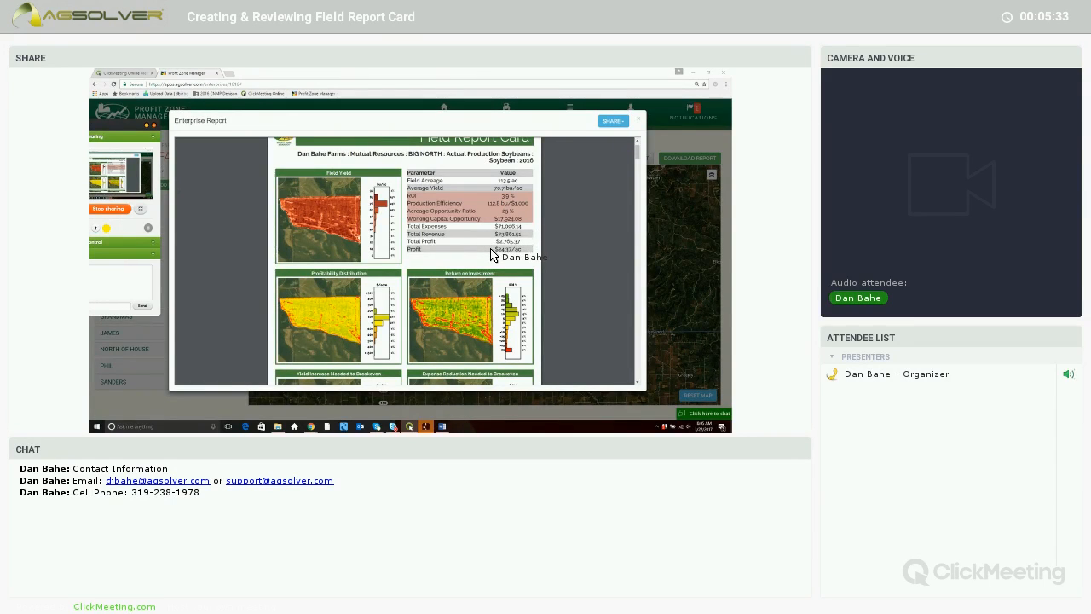
Scroll the enterprise report through each field's 2016 card down to the Eldora North soybean page.
scroll(down, 3)
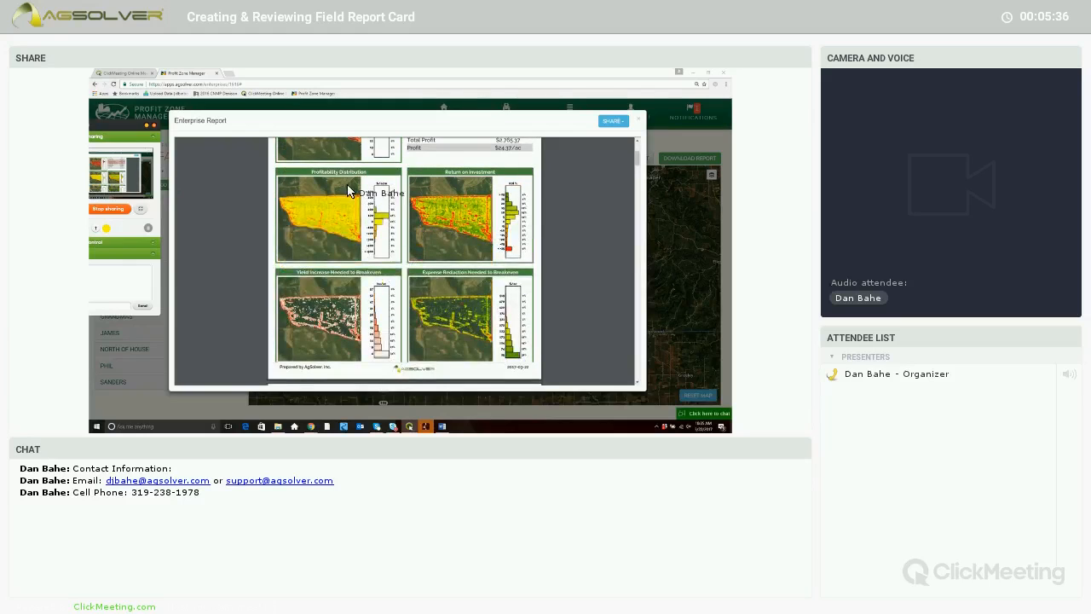
mouse_move(453, 201)
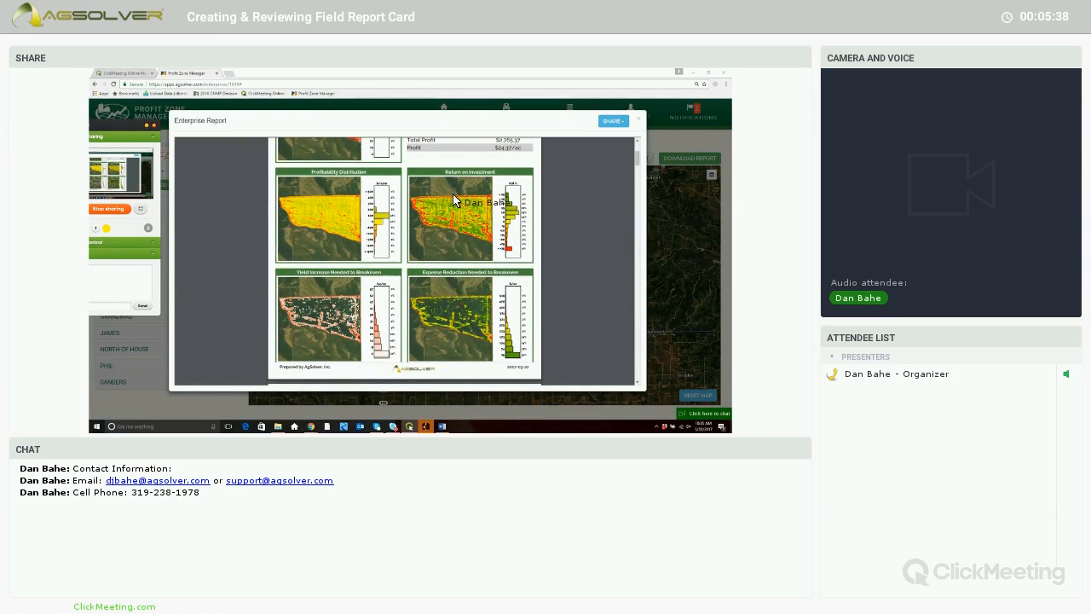
mouse_move(344, 284)
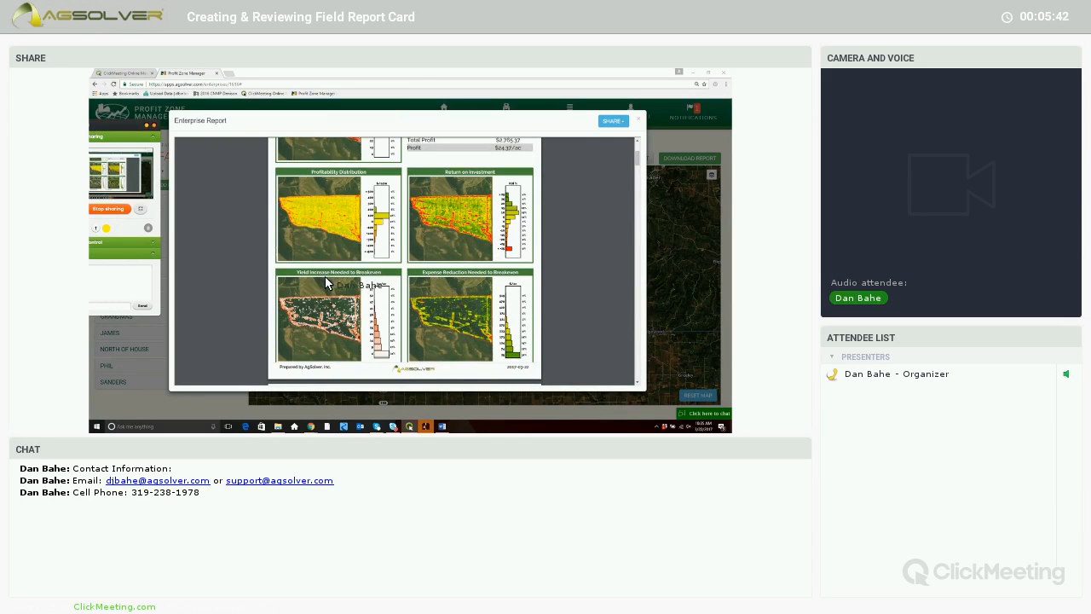
mouse_move(419, 288)
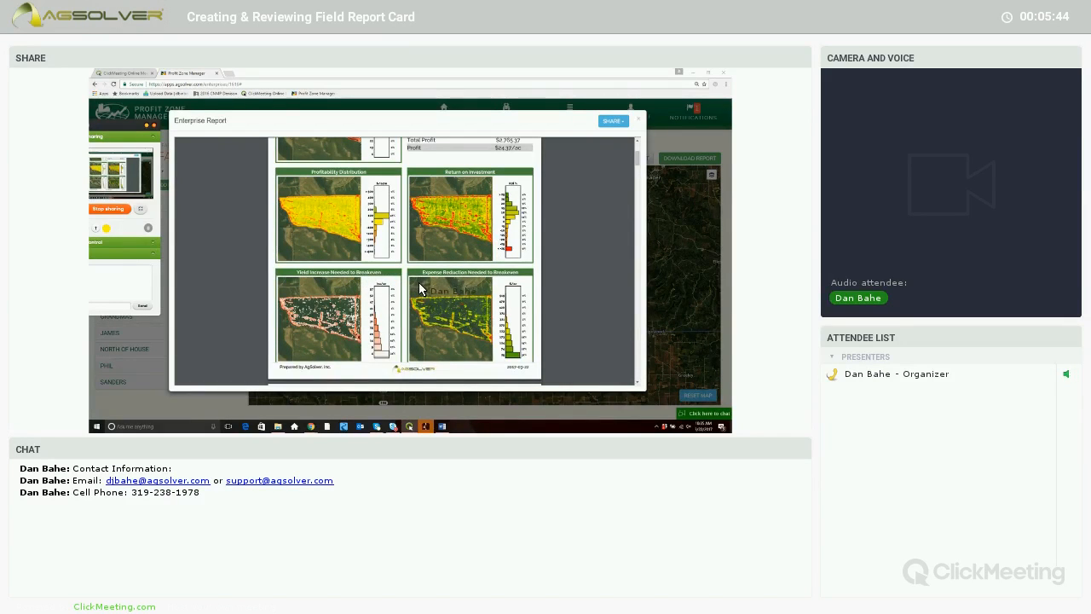
mouse_move(497, 301)
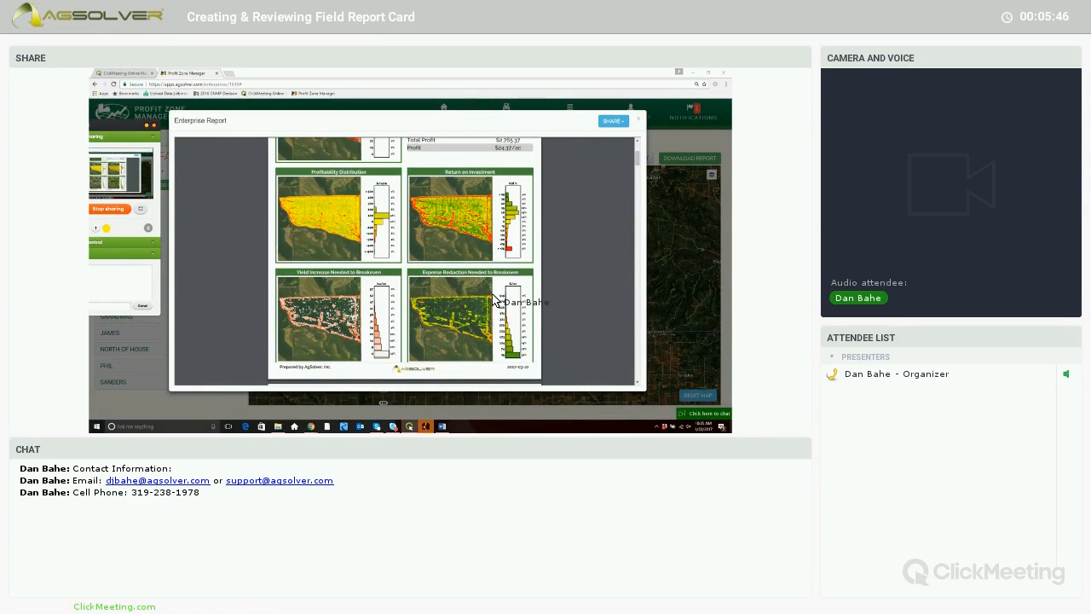
scroll(up, 3)
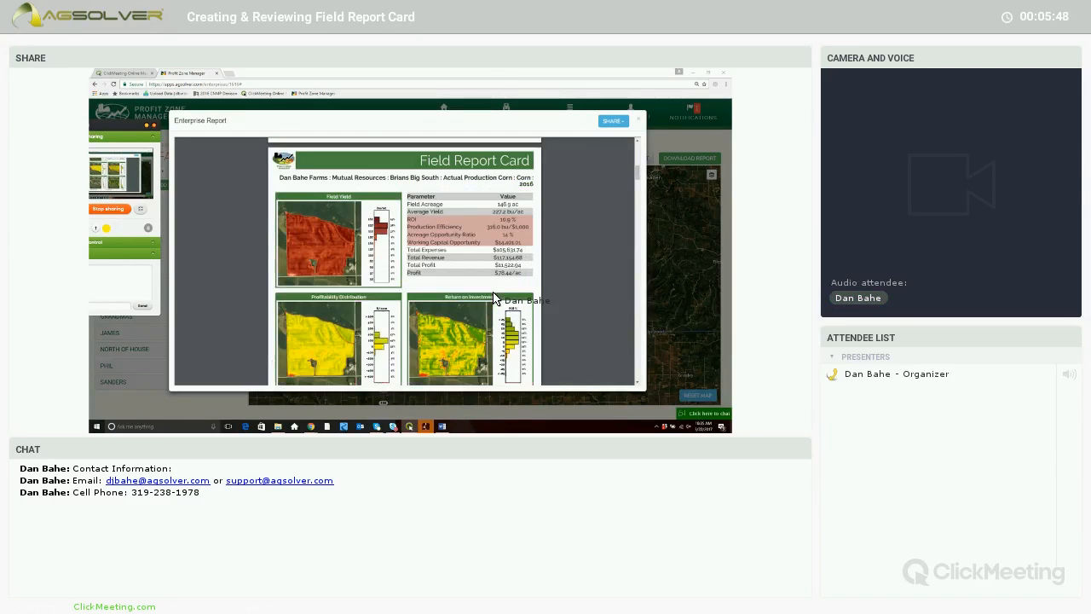
scroll(down, 3)
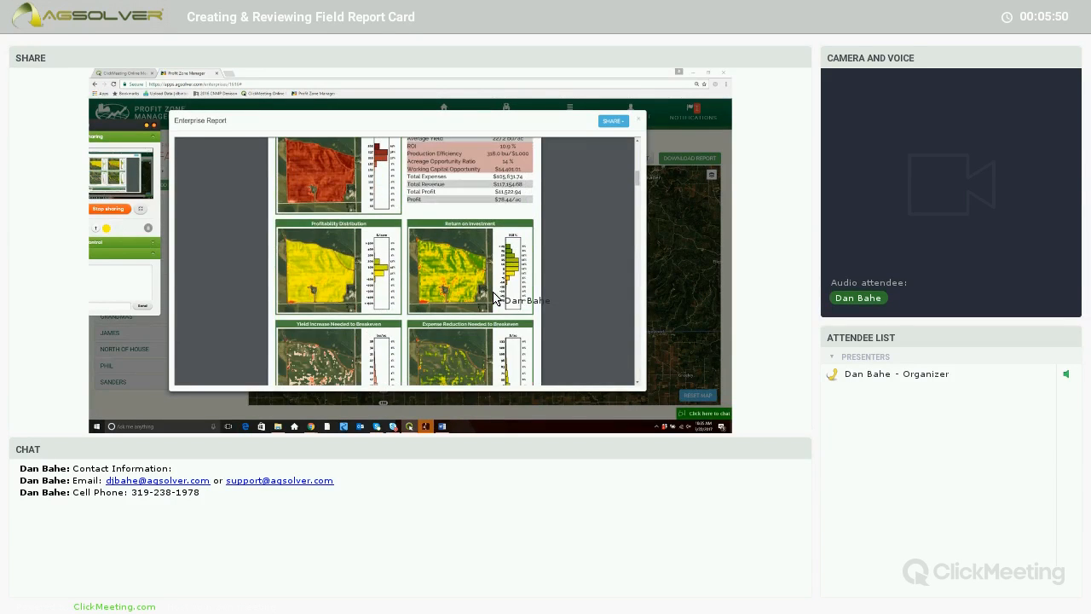
scroll(up, 3)
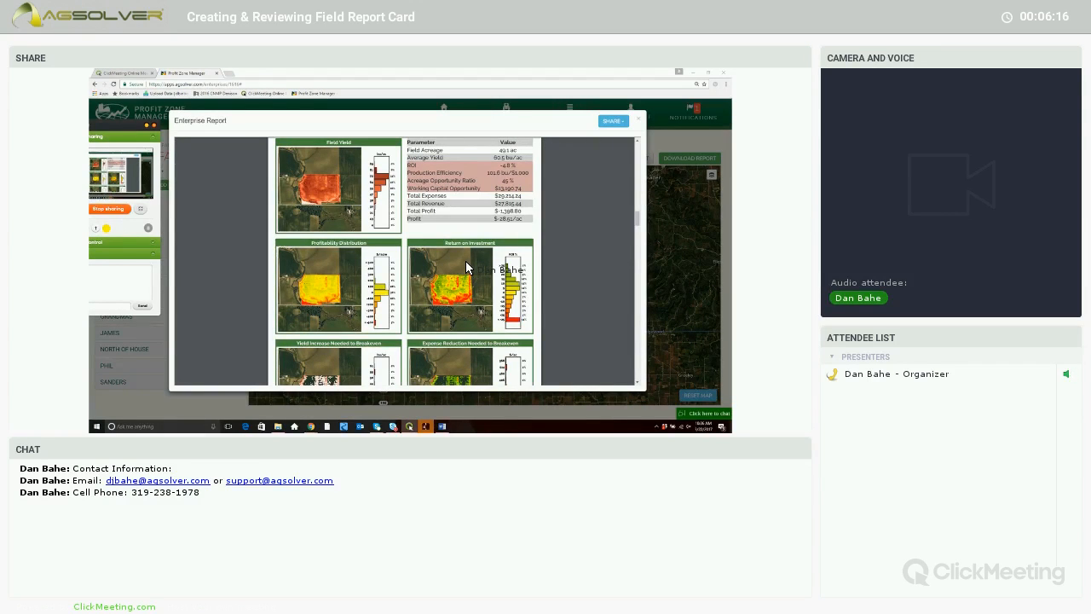
mouse_move(423, 276)
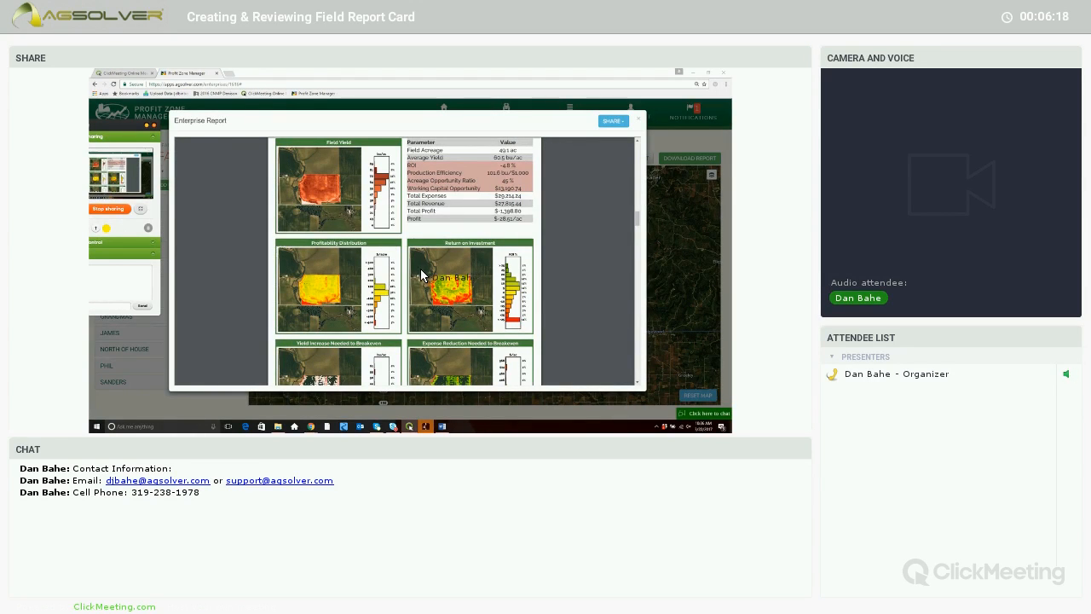
scroll(down, 3)
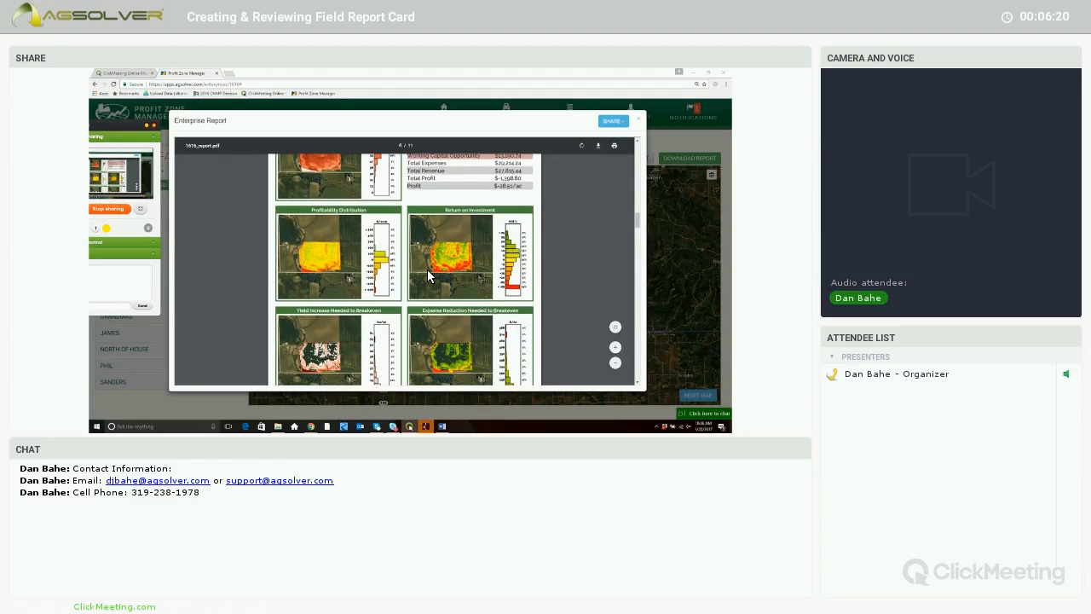
scroll(down, 3)
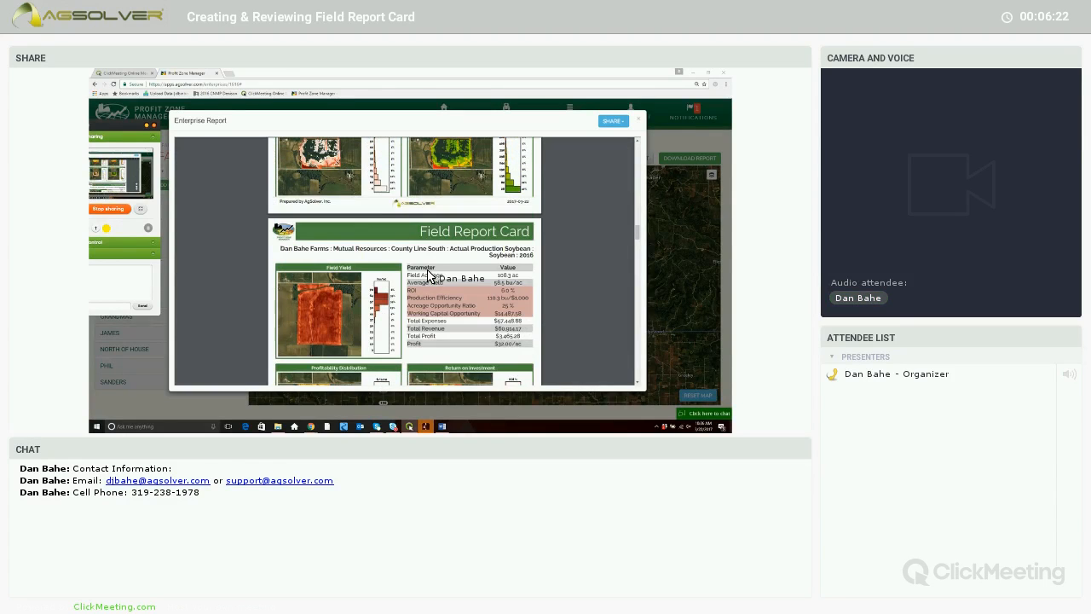
scroll(down, 3)
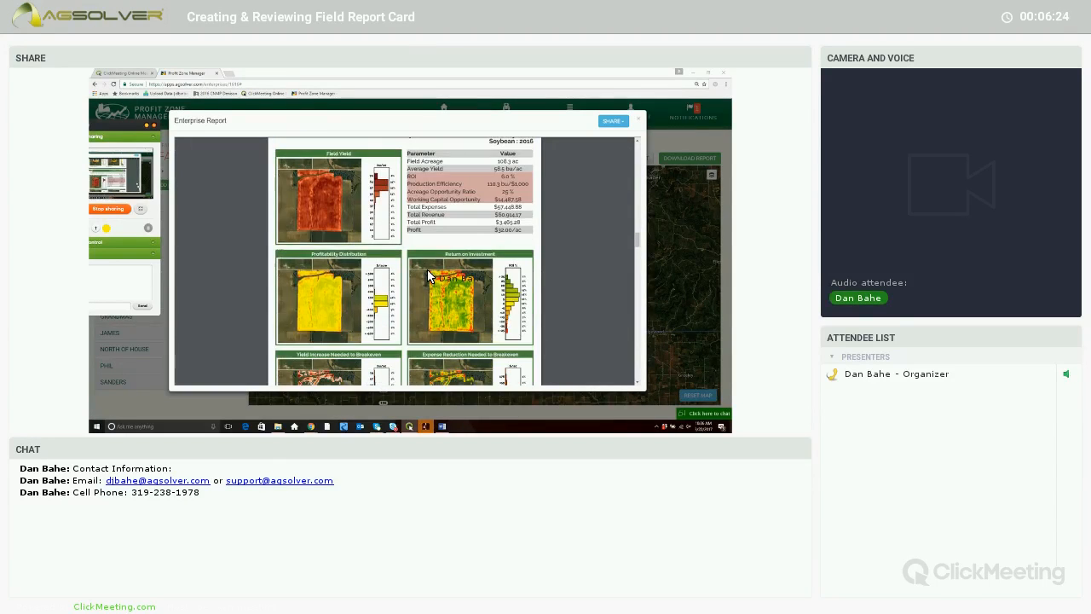
scroll(down, 3)
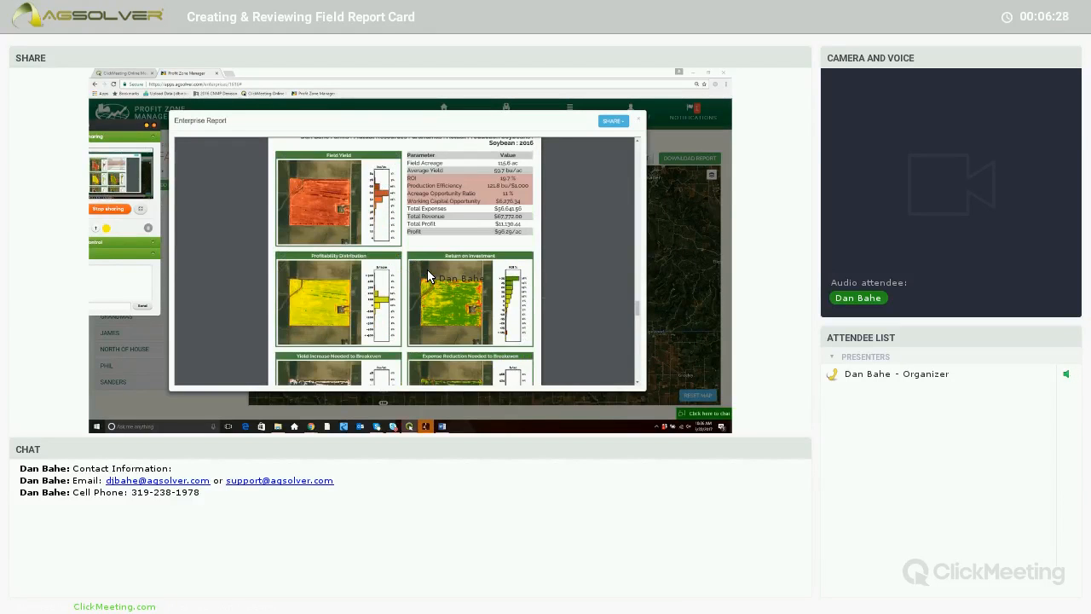
scroll(down, 3)
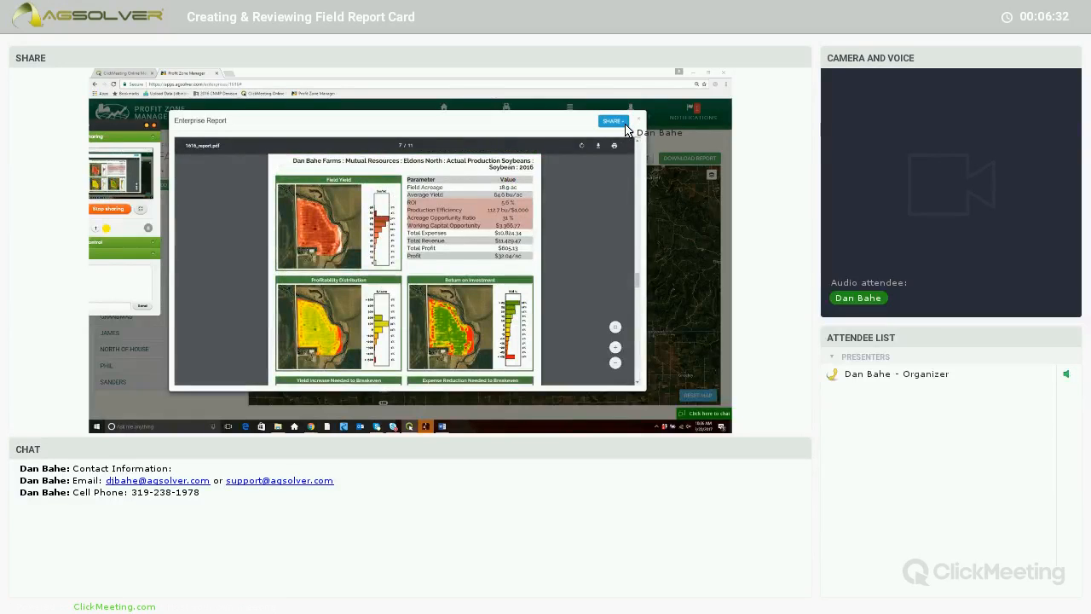
Bring up the Share dropdown with its link-duration options for the enterprise report.
click(612, 119)
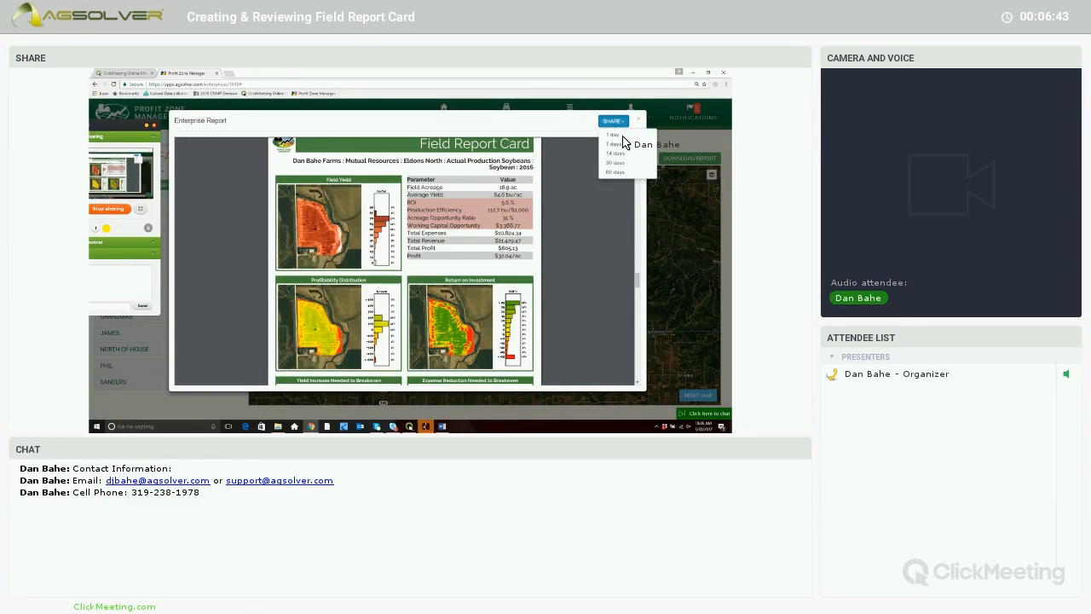
mouse_move(634, 174)
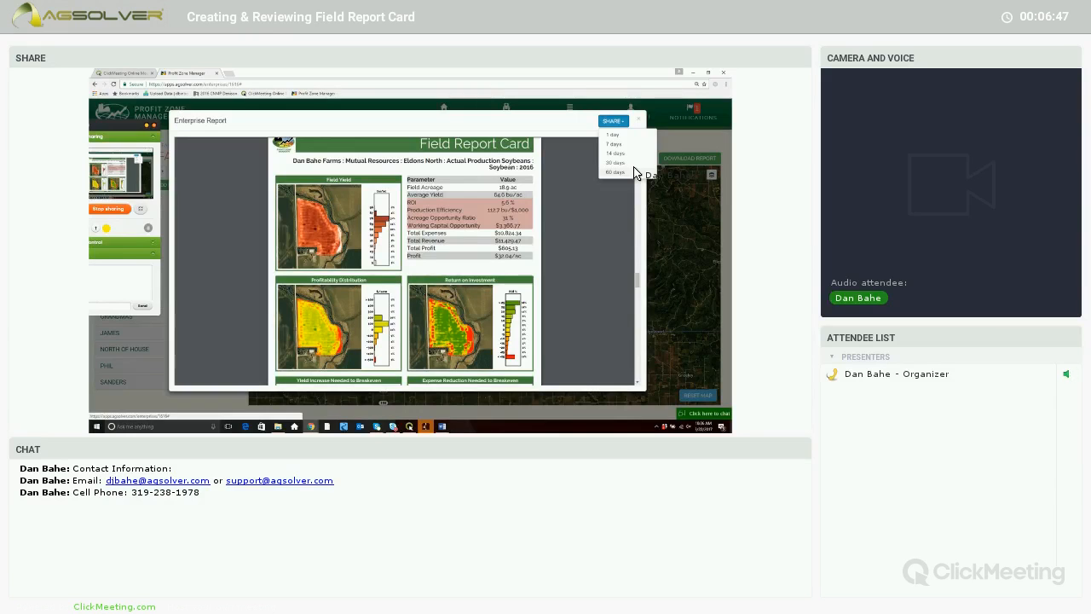
mouse_move(520, 206)
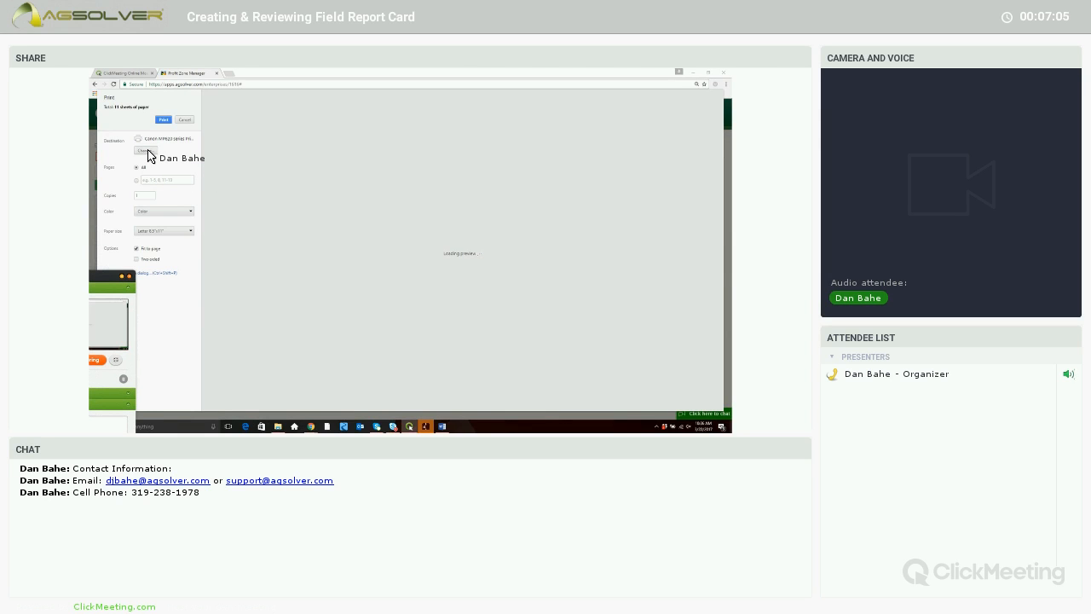
Change the Chrome print destination, check the preview, then cancel back to the report.
click(145, 150)
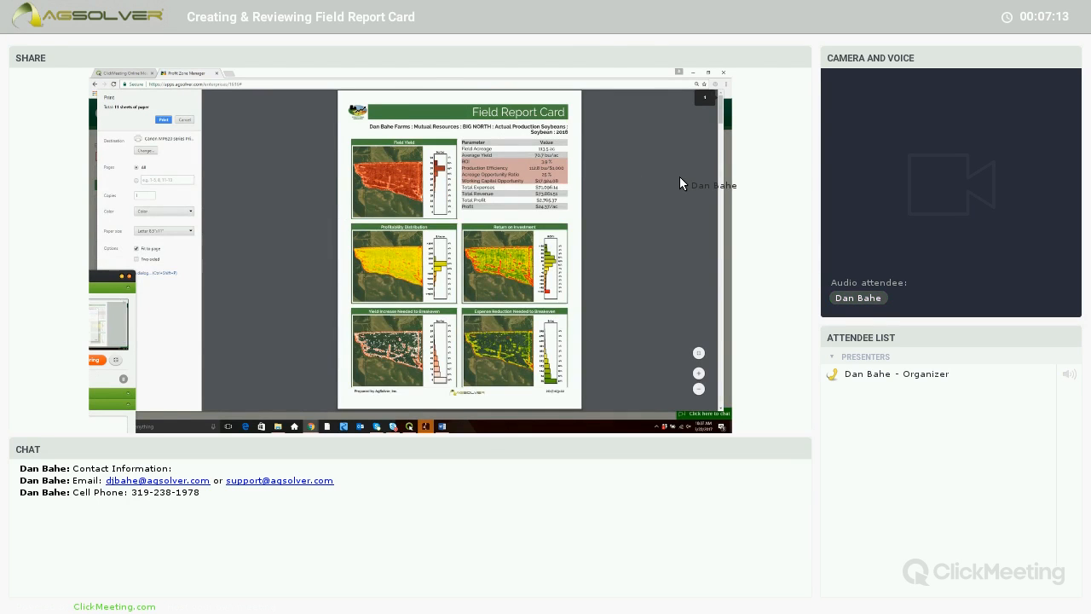
scroll(down, 3)
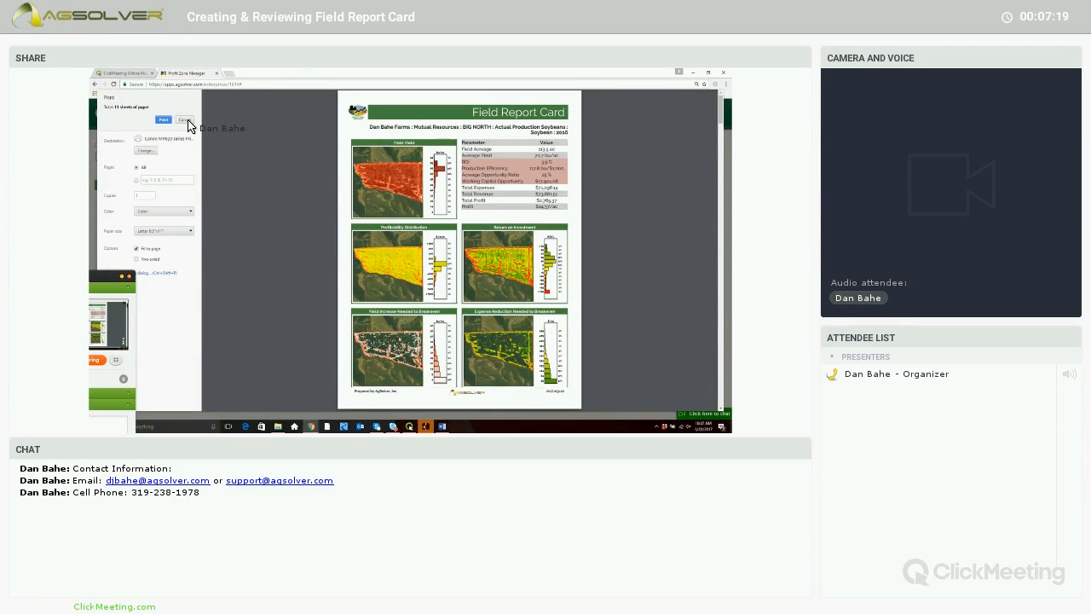
click(184, 119)
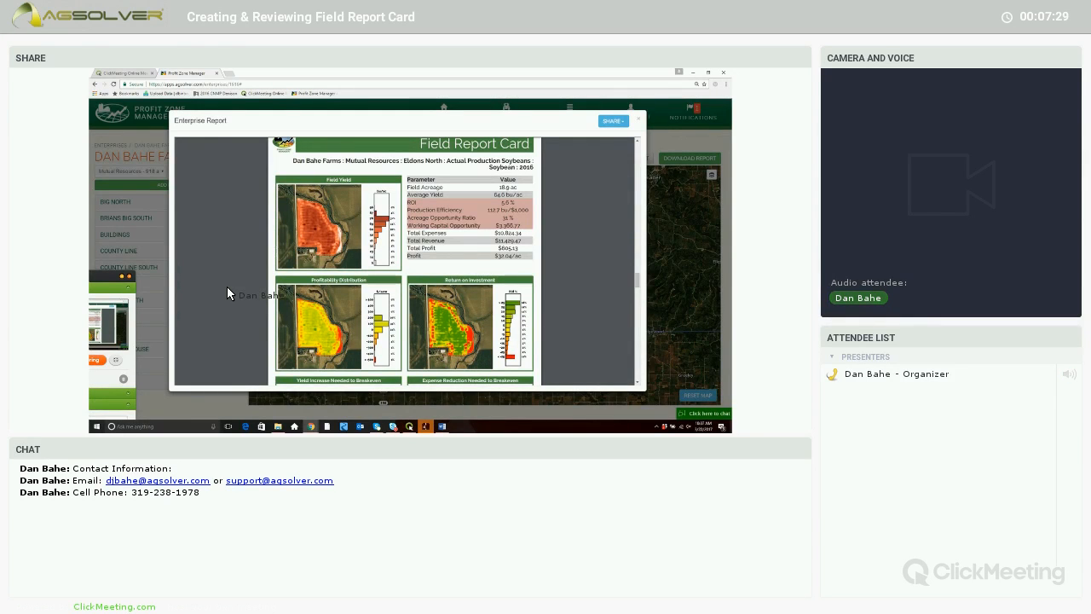
scroll(down, 3)
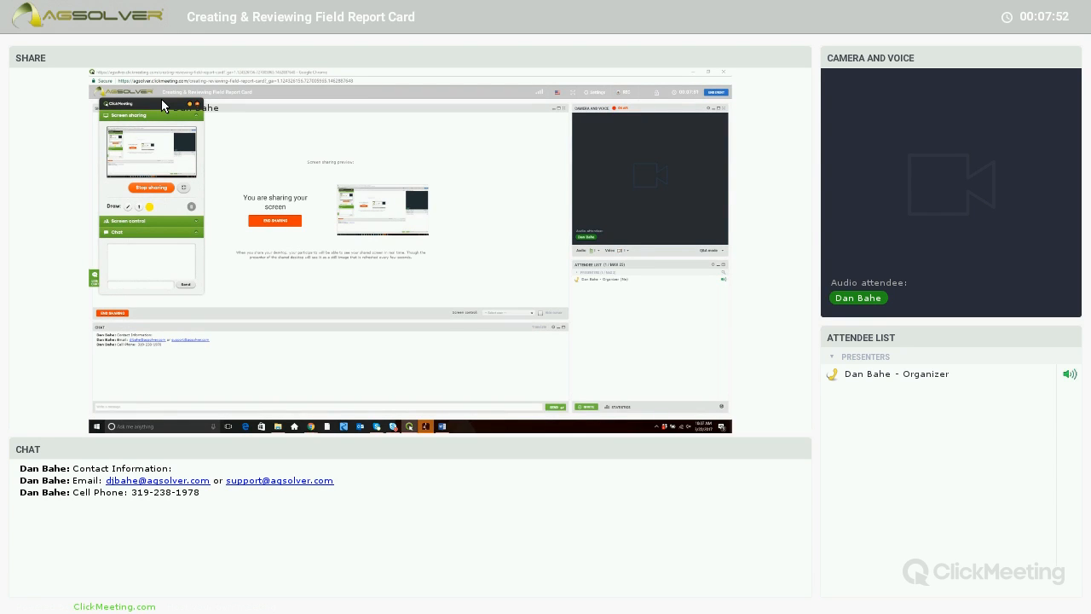
mouse_move(144, 351)
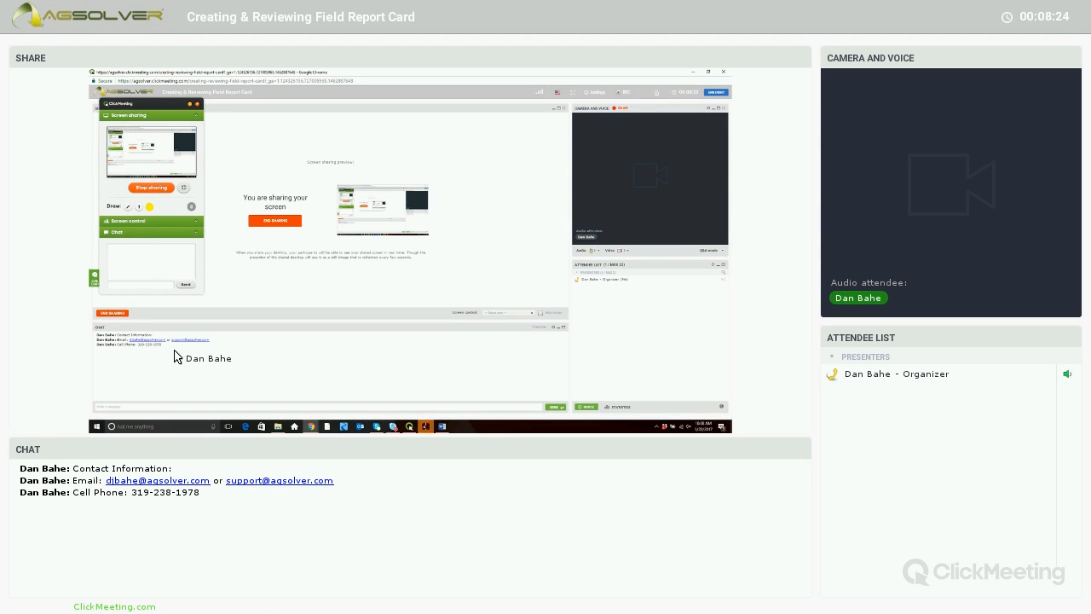
mouse_move(334, 389)
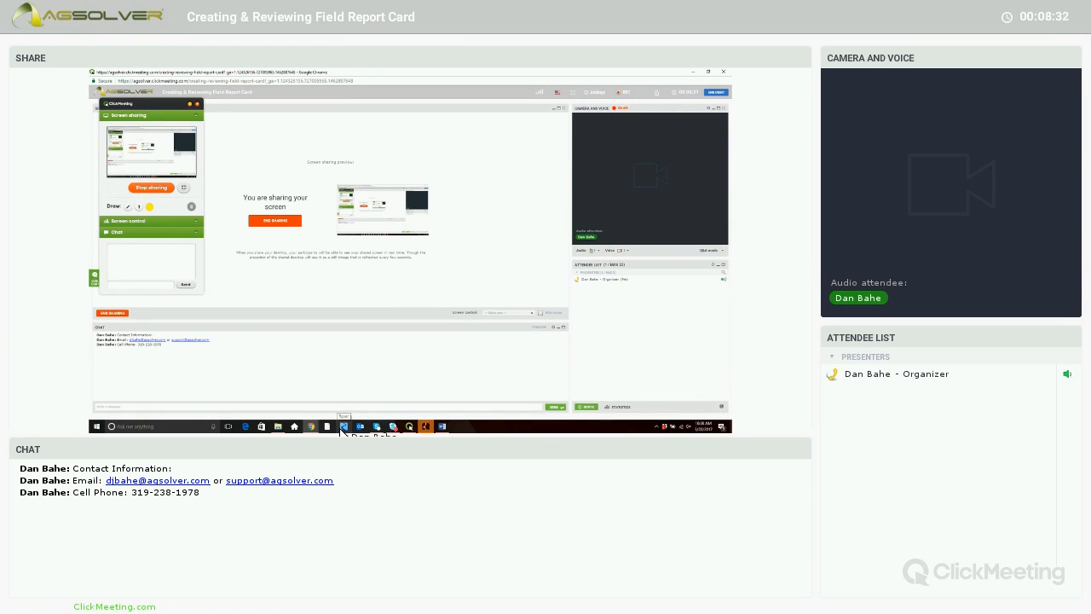
mouse_move(354, 256)
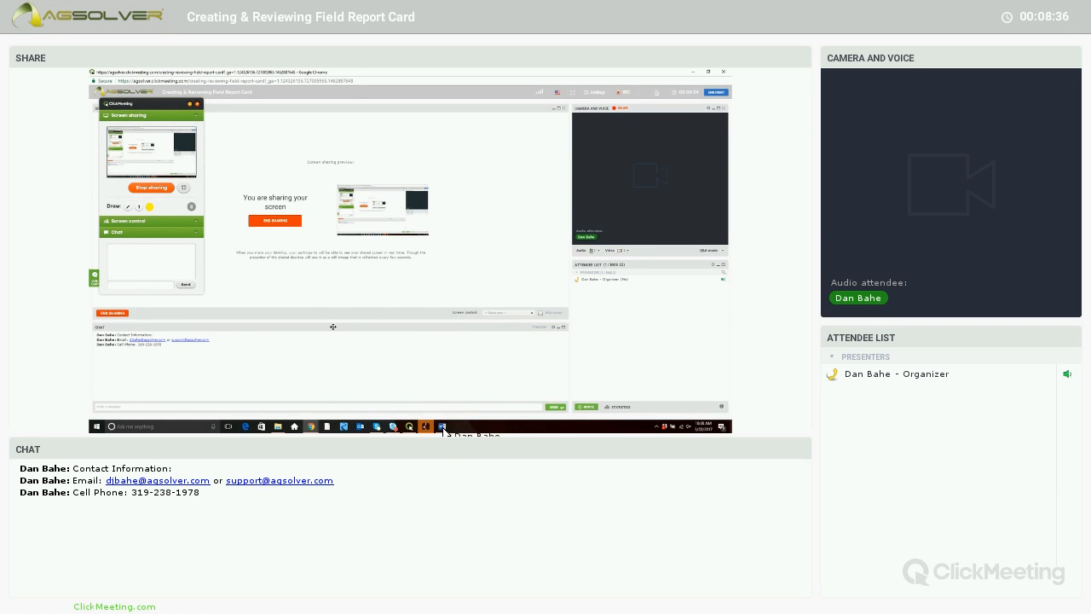
mouse_move(442, 426)
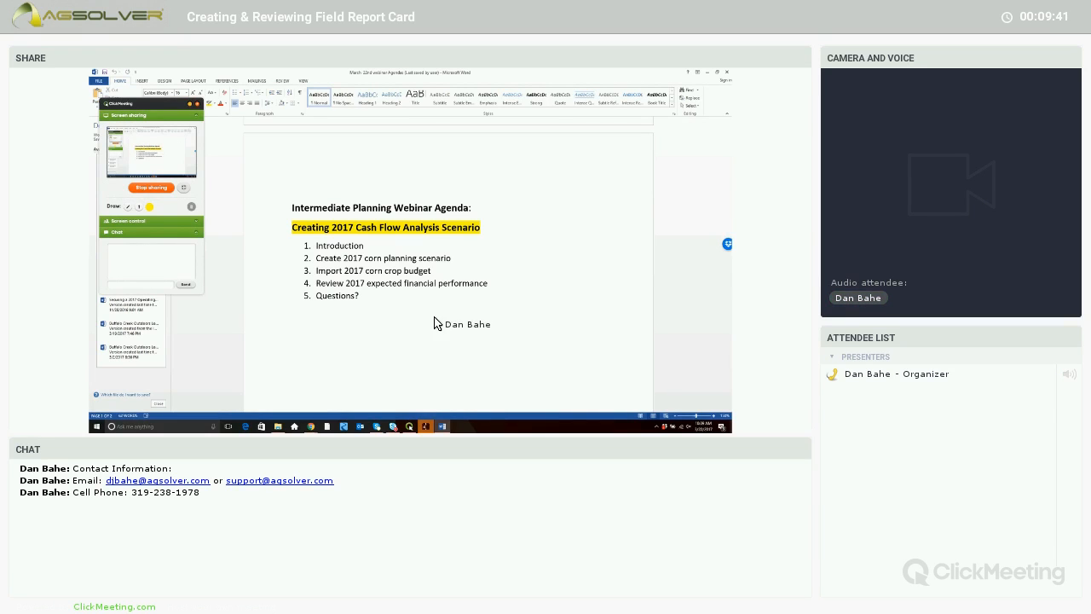
Scroll the Word document down to the Intermediate Planning Webinar agenda page.
scroll(down, 3)
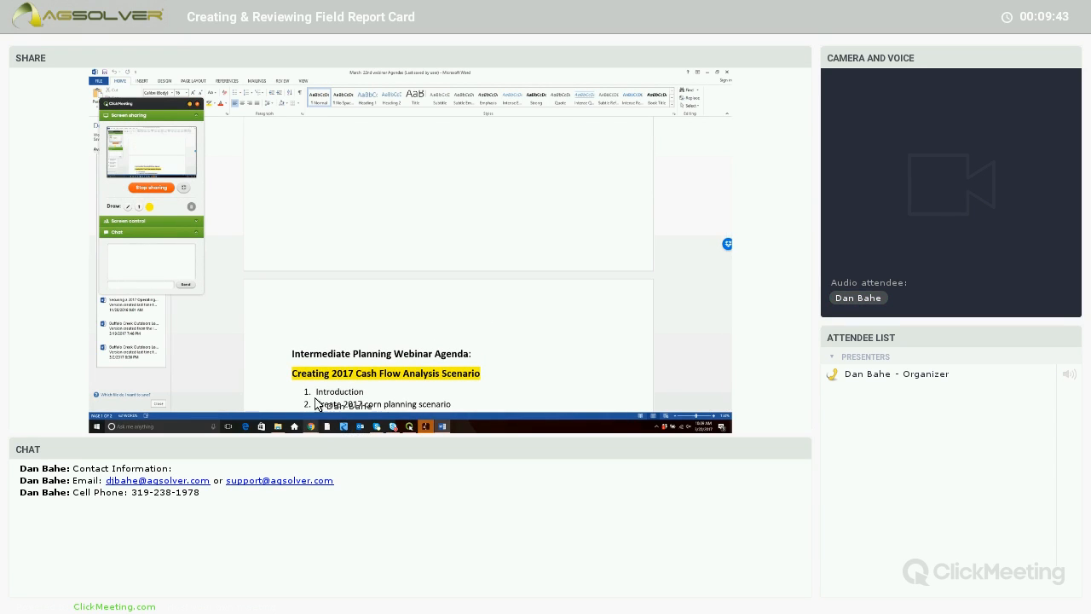